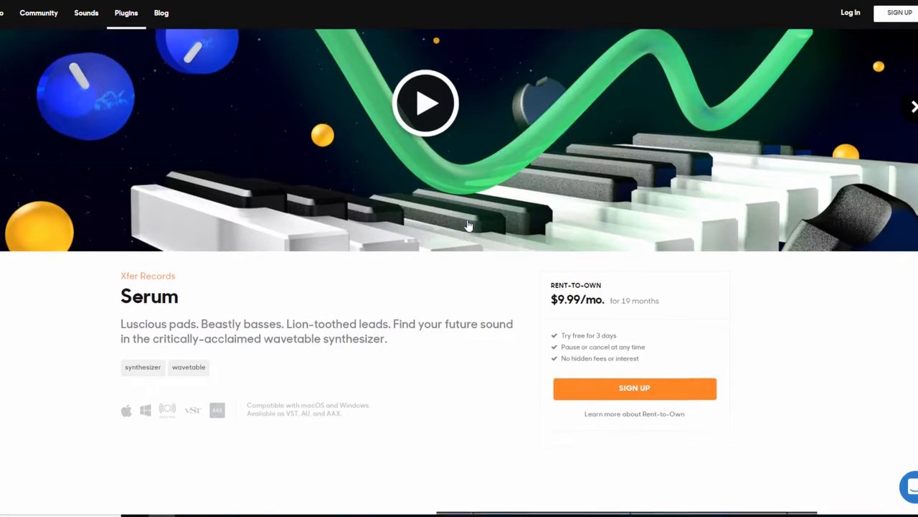
- Load the LD D_Lead V preset into Lead 1's Serum and set its filter to High 12
scroll(down, 3)
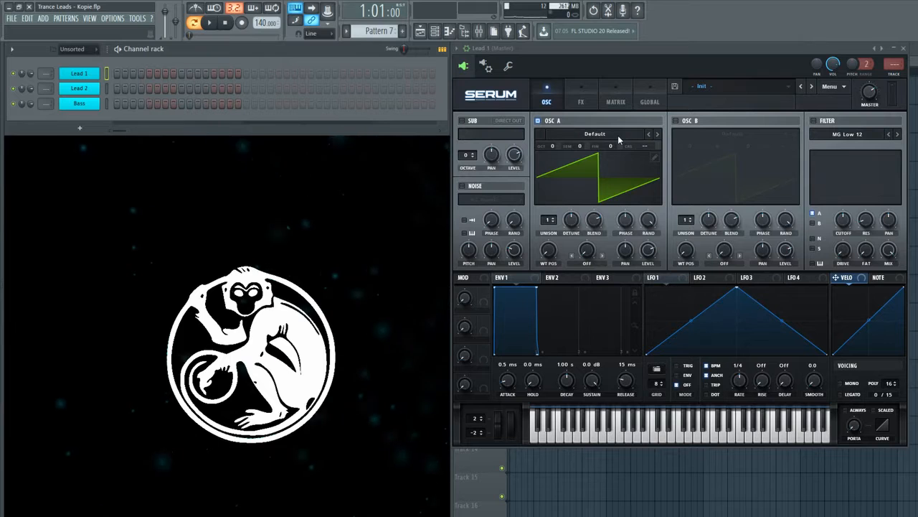
mouse_move(752, 116)
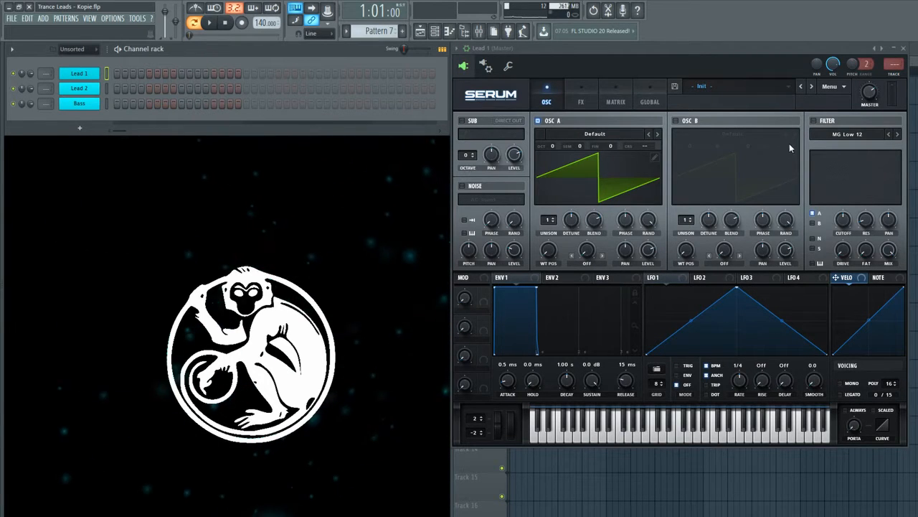
click(729, 86)
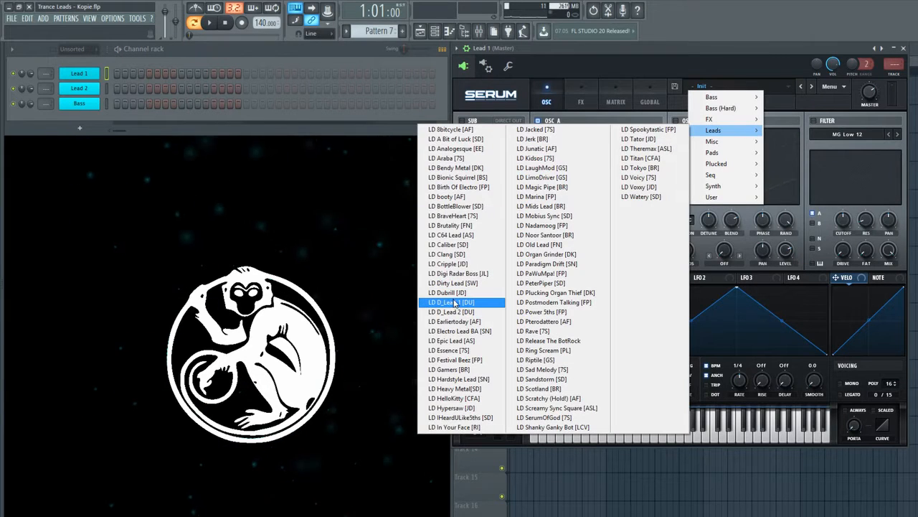
click(452, 301)
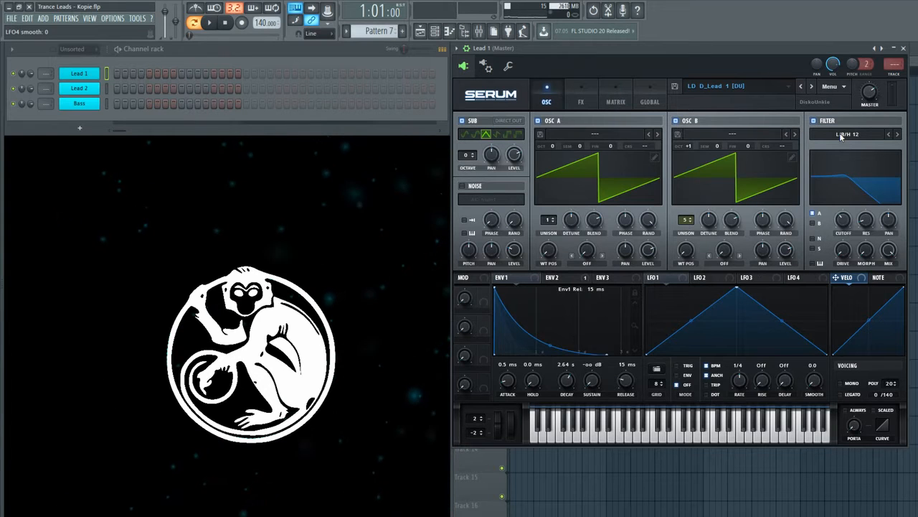
click(849, 135)
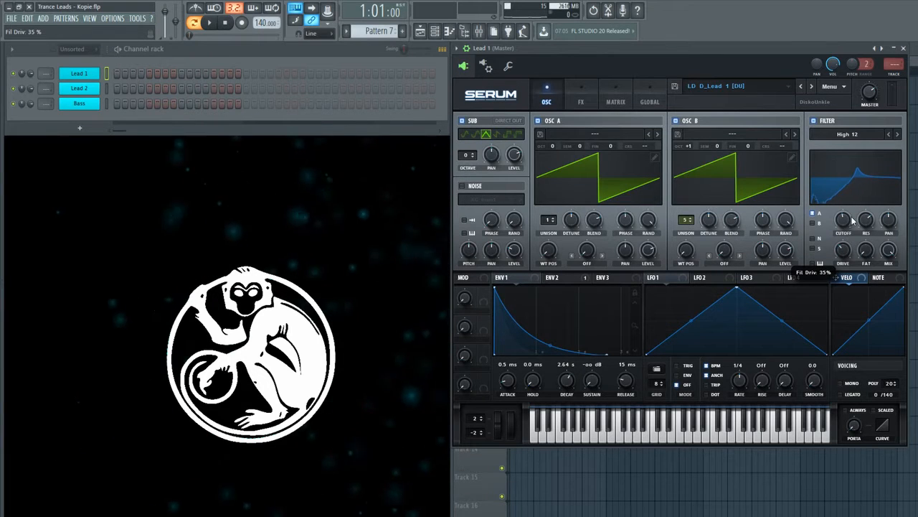
right_click(79, 73)
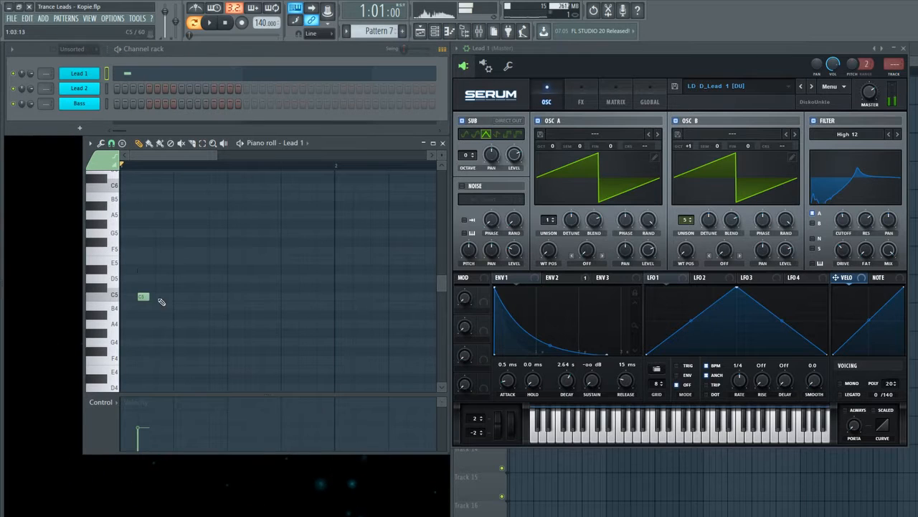
- Place a repeating note in Lead 1's pattern and raise Serum's filter cutoff while it plays
click(216, 296)
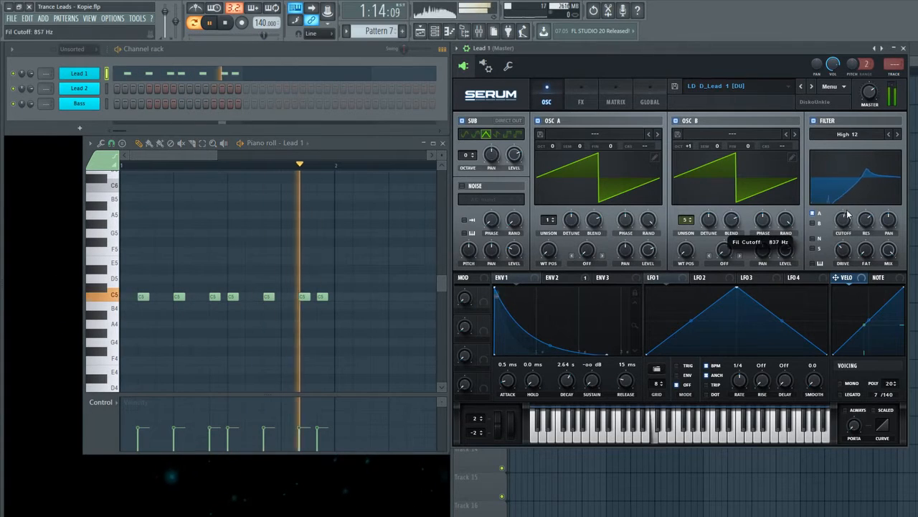
drag(844, 218, 845, 215)
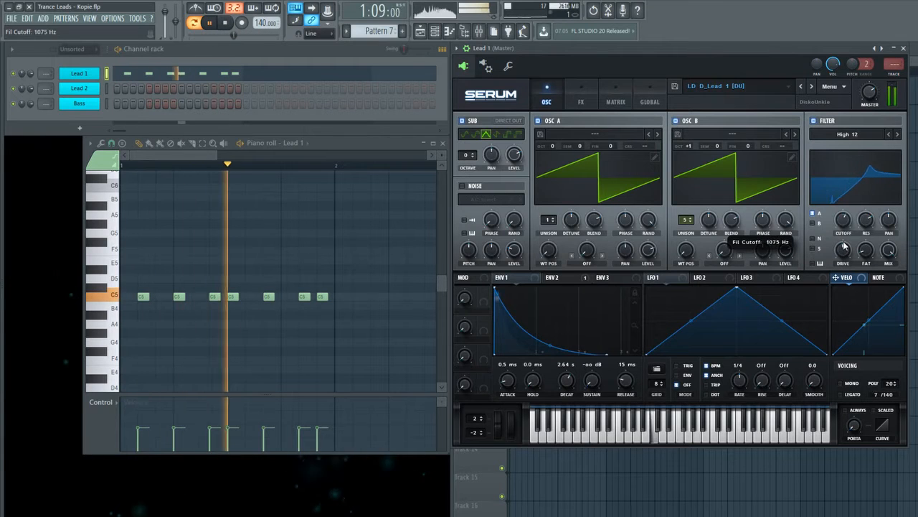
drag(844, 221, 849, 208)
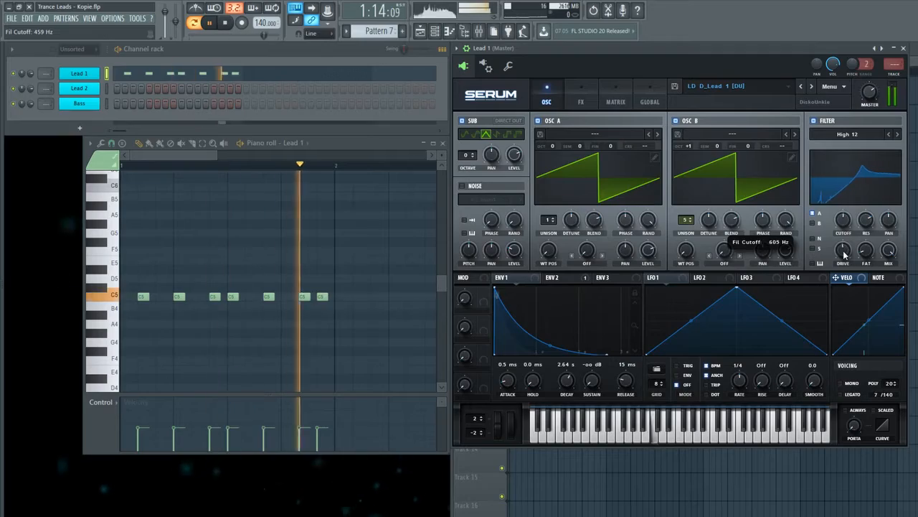
click(581, 102)
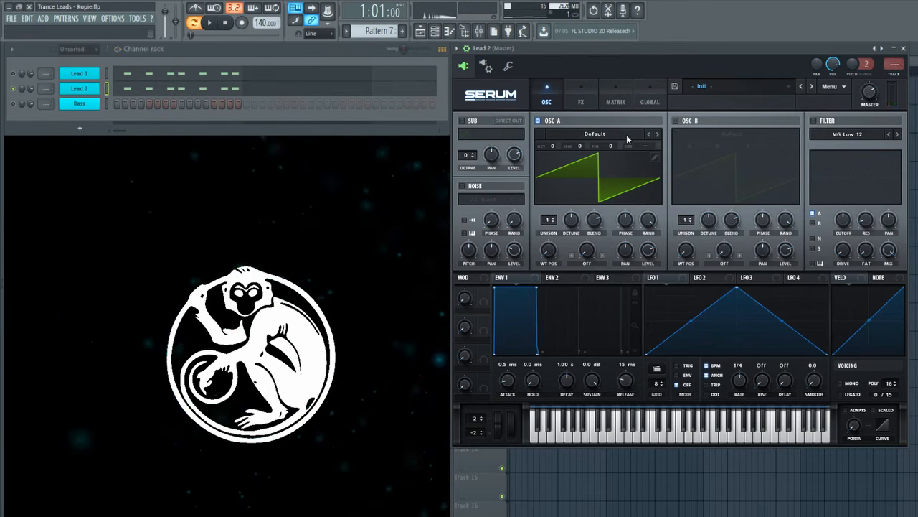
- Give Lead 2's Serum the Digital Shrats wavetable on OSC A and Digital Razor on OSC B
click(594, 134)
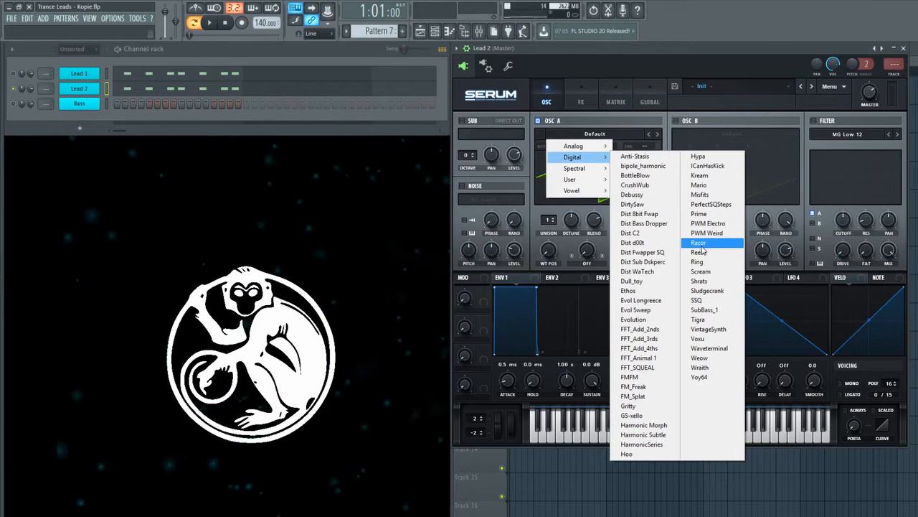
click(697, 241)
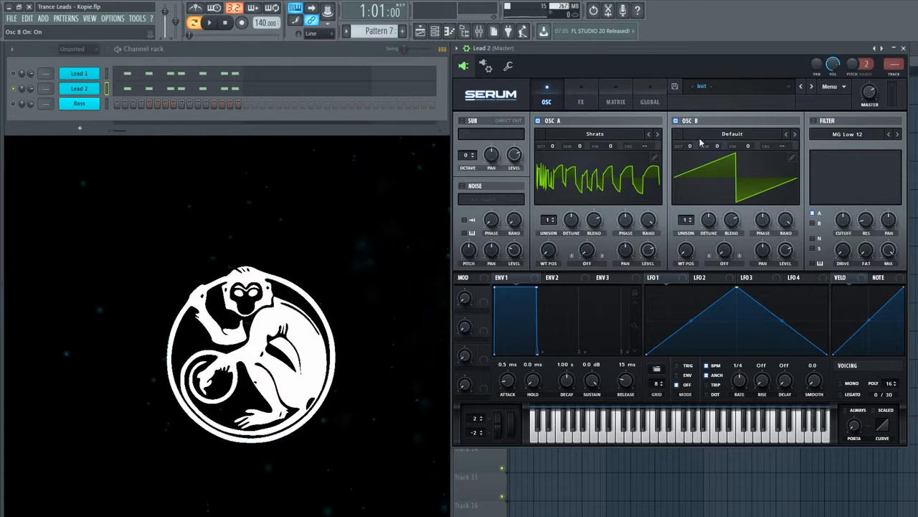
click(732, 133)
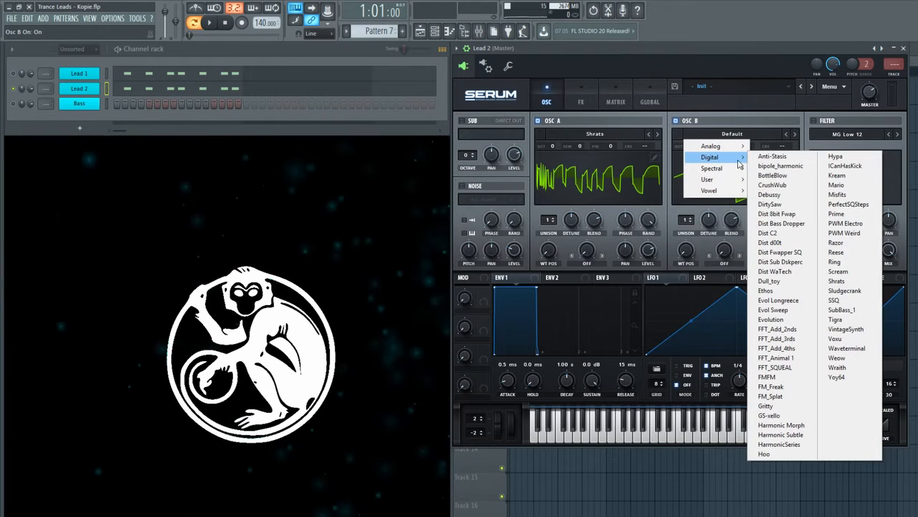
mouse_move(837, 242)
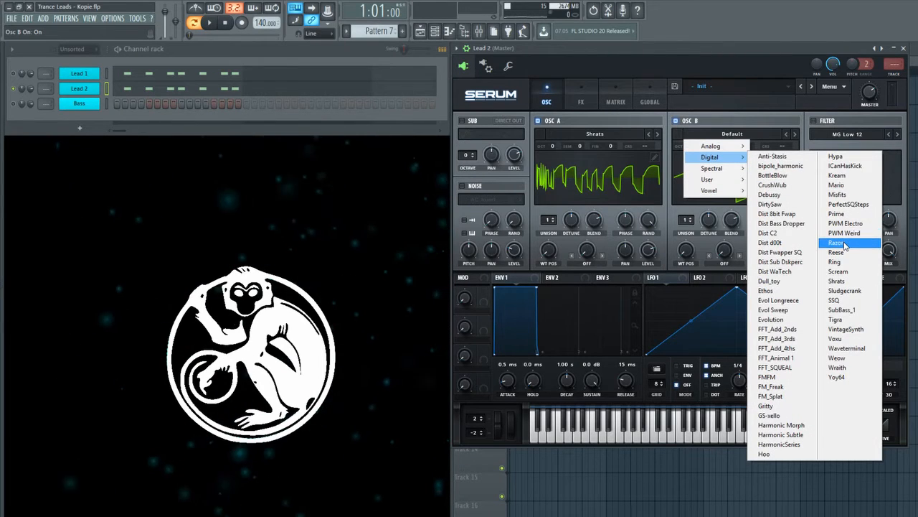
click(835, 243)
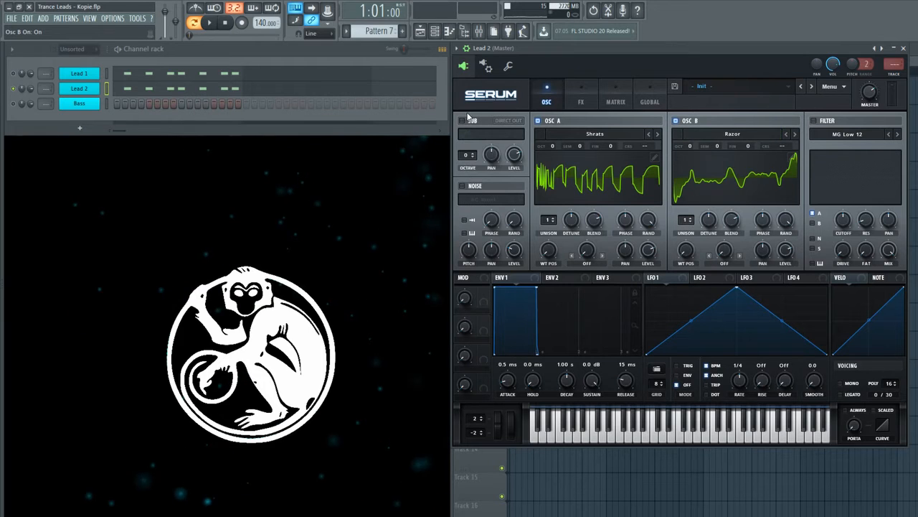
click(210, 23)
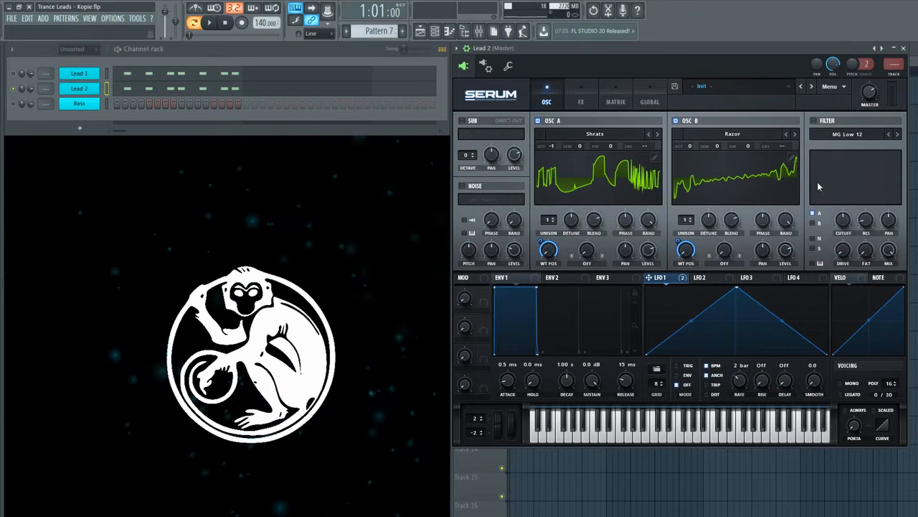
- Set Lead 2's Serum filter to Normal High 12 with the cutoff raised to about 4900 Hz
click(854, 134)
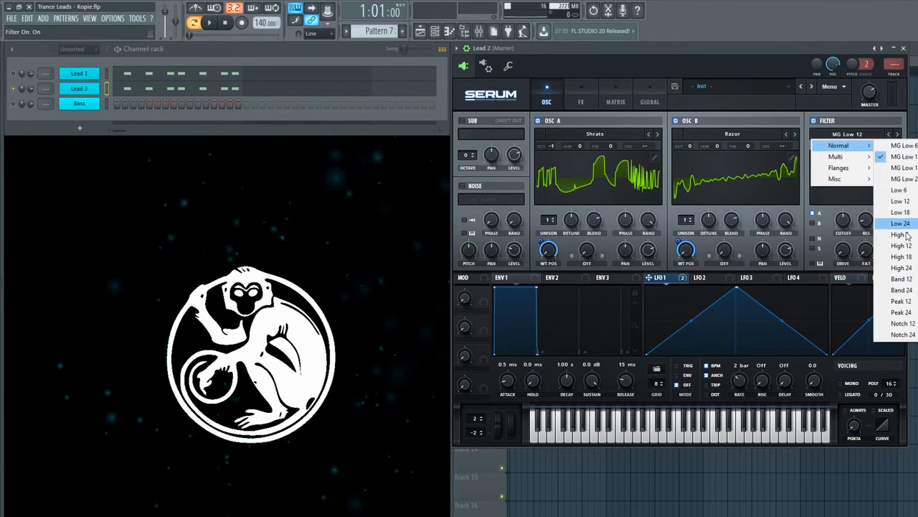
click(898, 245)
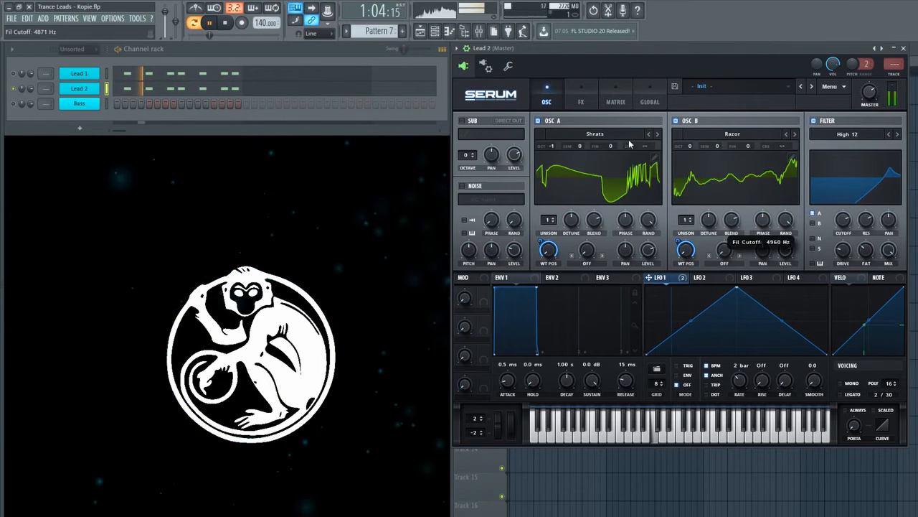
click(581, 100)
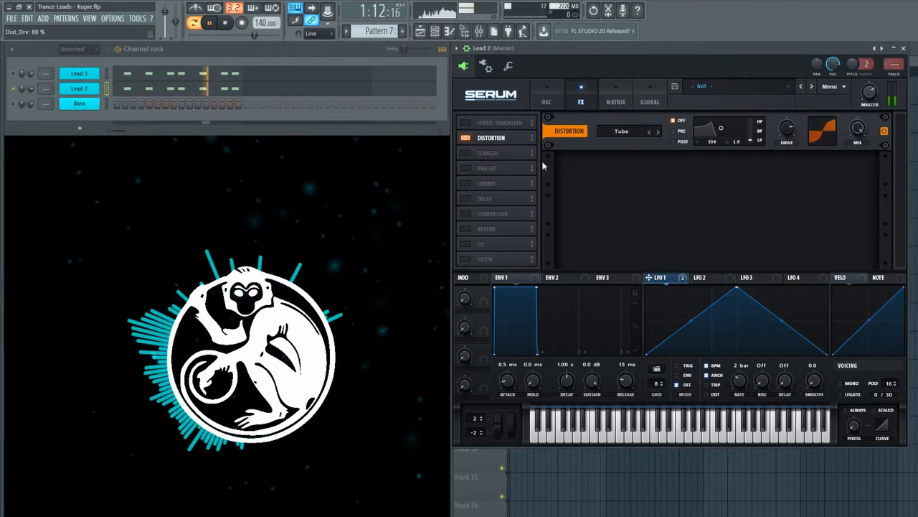
- Enable tube distortion and reverb with adjusted wet amount in Lead 2's Serum FX
click(210, 23)
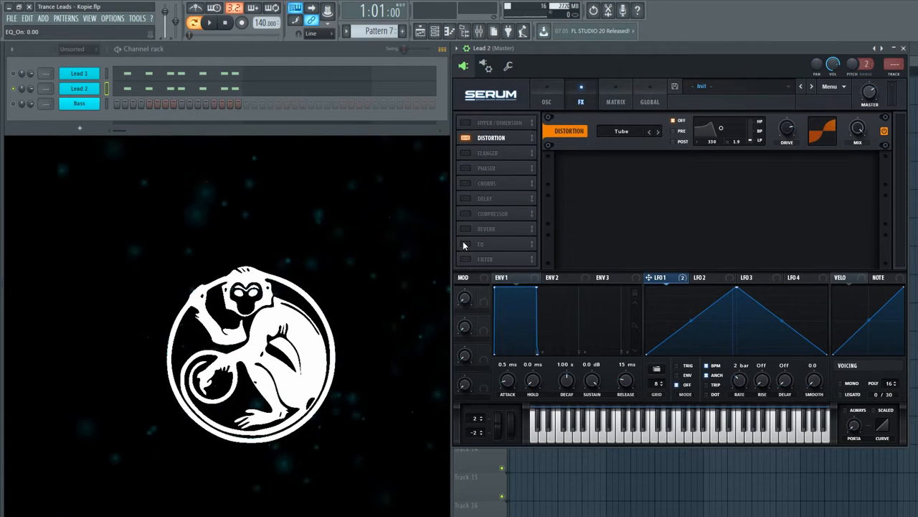
click(465, 228)
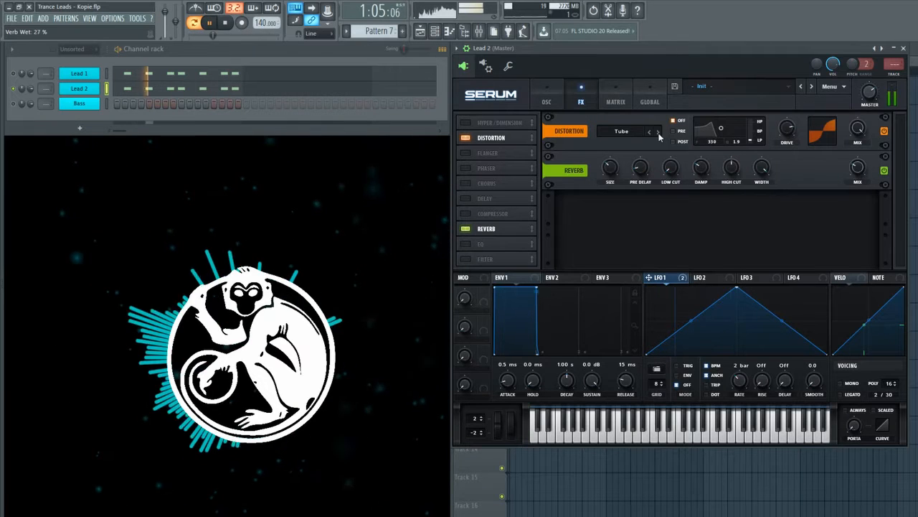
click(545, 93)
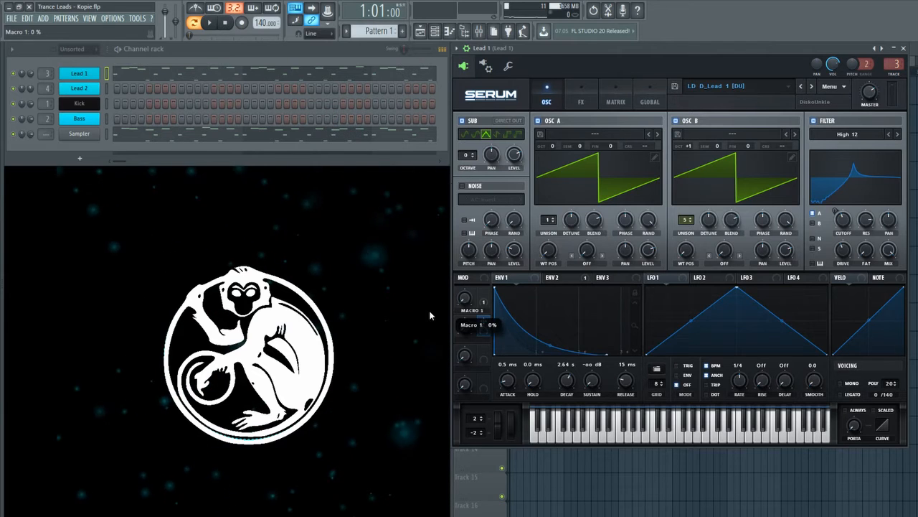
- Select Pattern 1 with Lead 1's Serum window showing
click(43, 18)
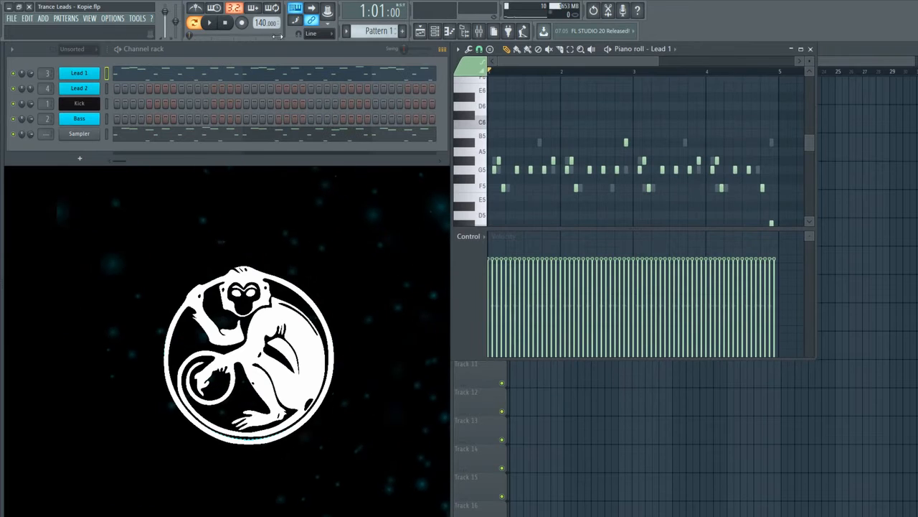
- Review the lead notes in Patterns 1 and 2, then bring up the playlist arrangement
click(210, 23)
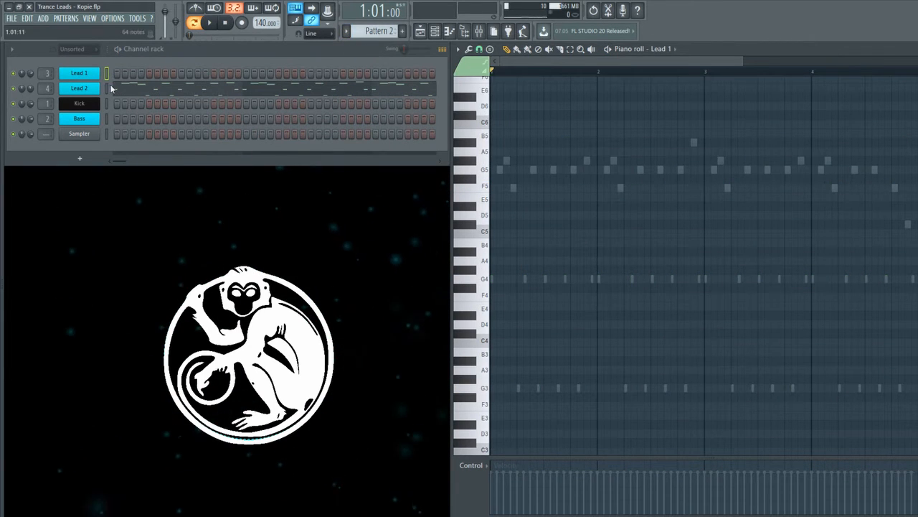
click(209, 22)
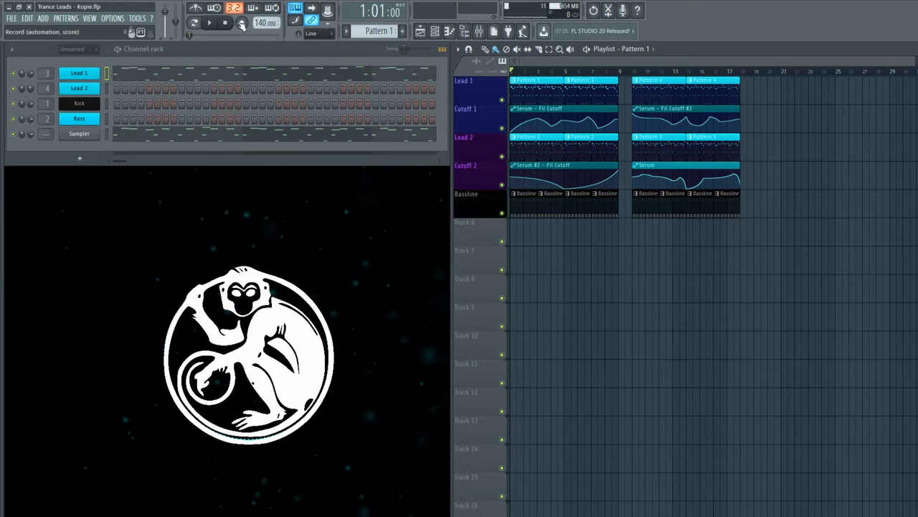
- Play the song arrangement of leads, cutoff automation and bassline, then stop
click(210, 23)
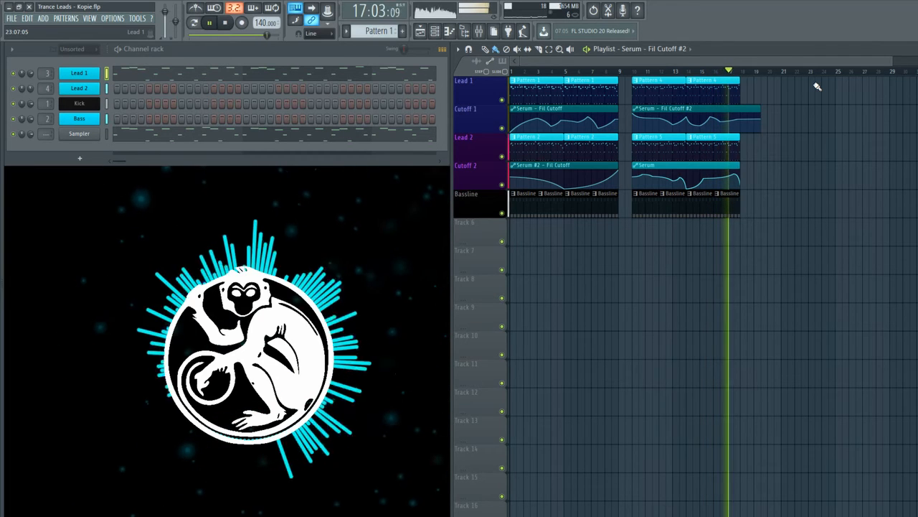
click(210, 23)
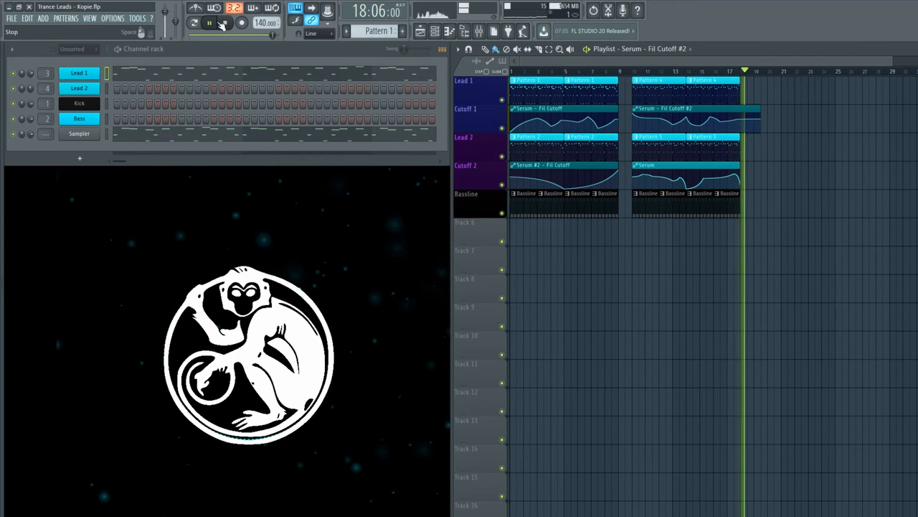